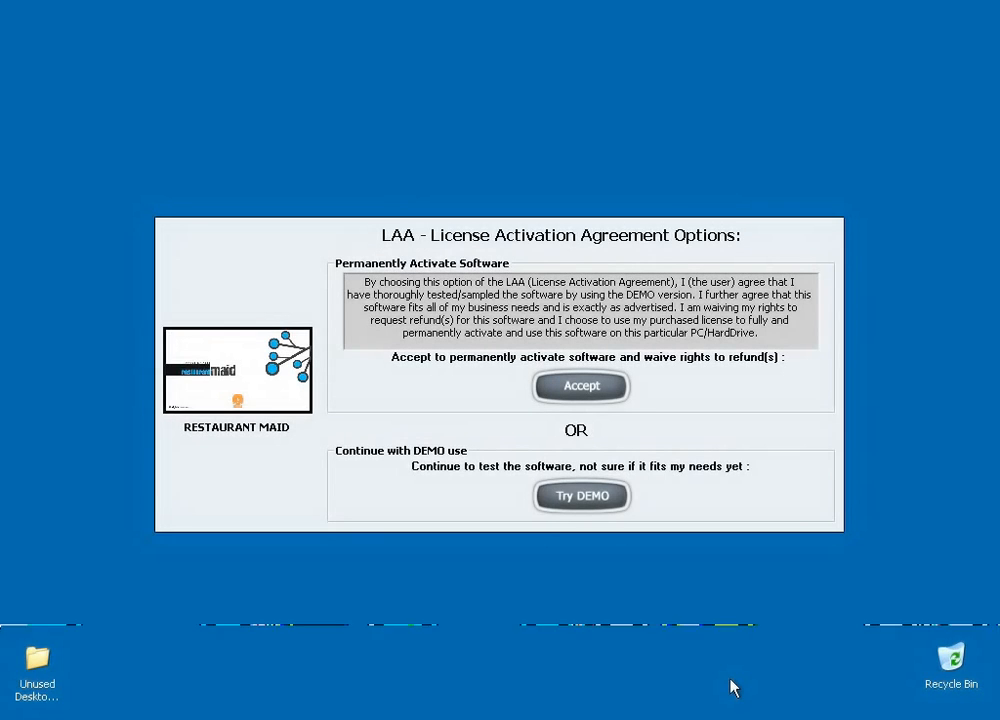
mouse_move(968, 362)
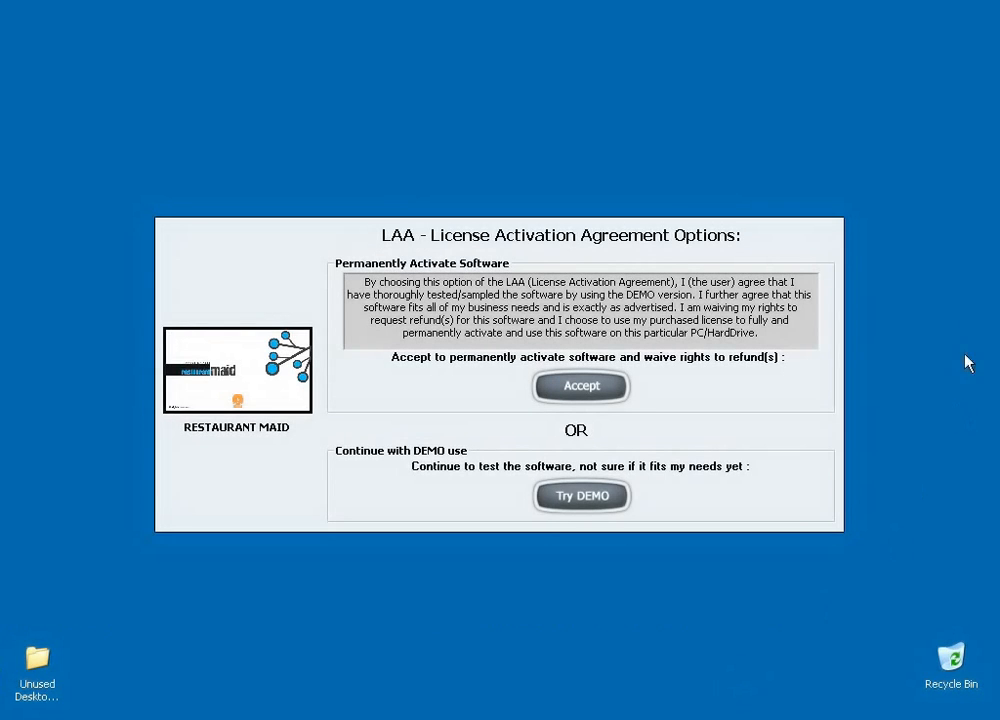
mouse_move(960, 304)
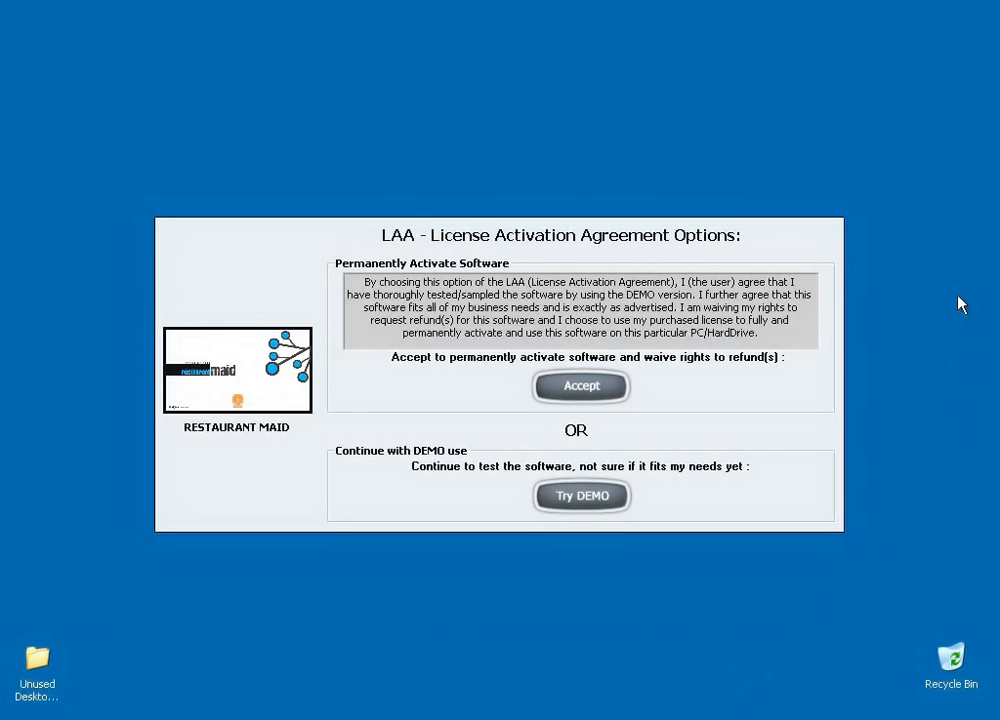
mouse_move(520, 180)
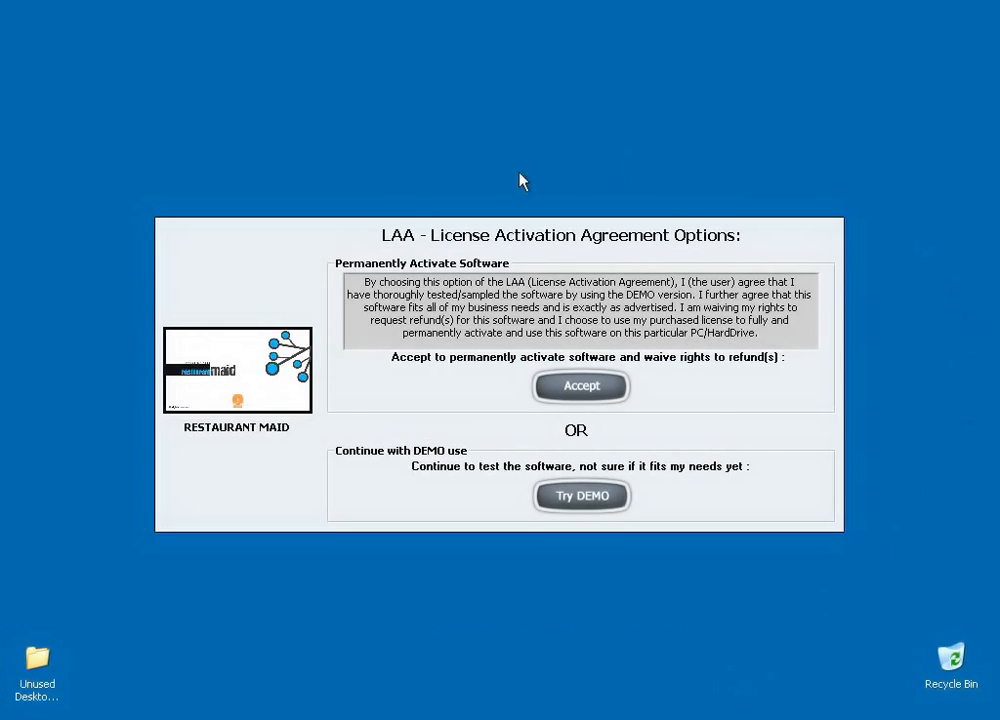
mouse_move(878, 324)
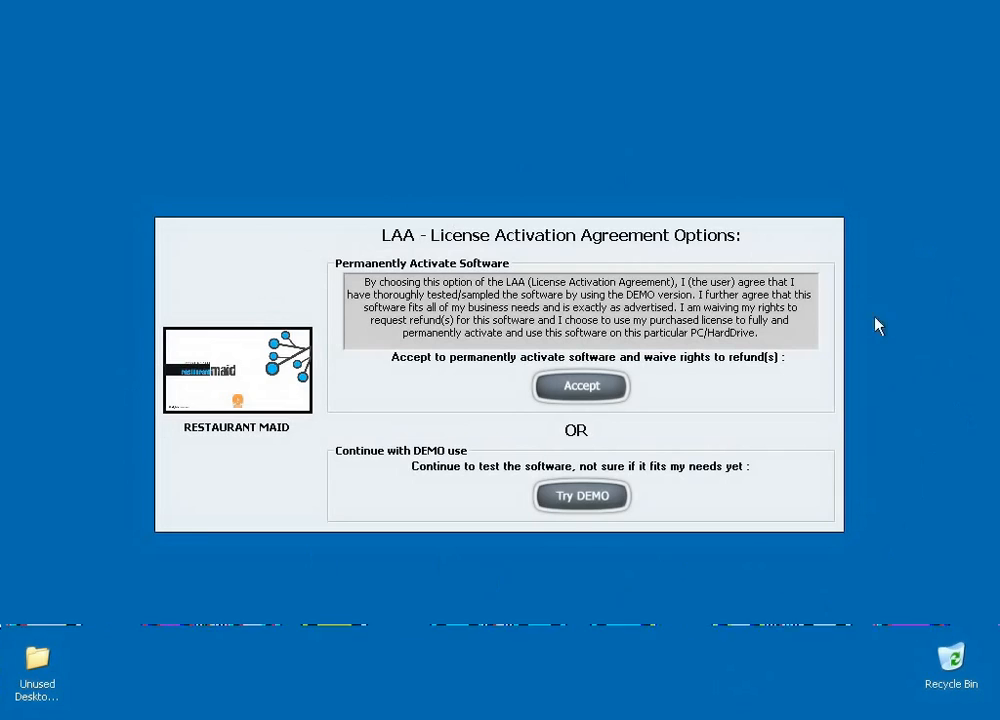
mouse_move(688, 604)
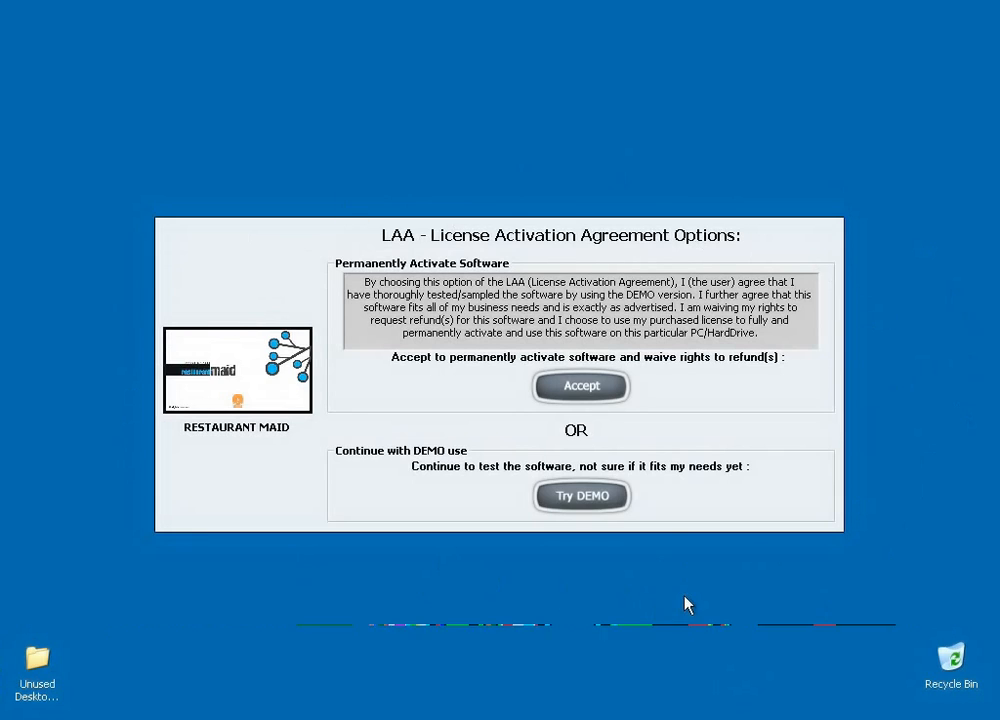
mouse_move(660, 376)
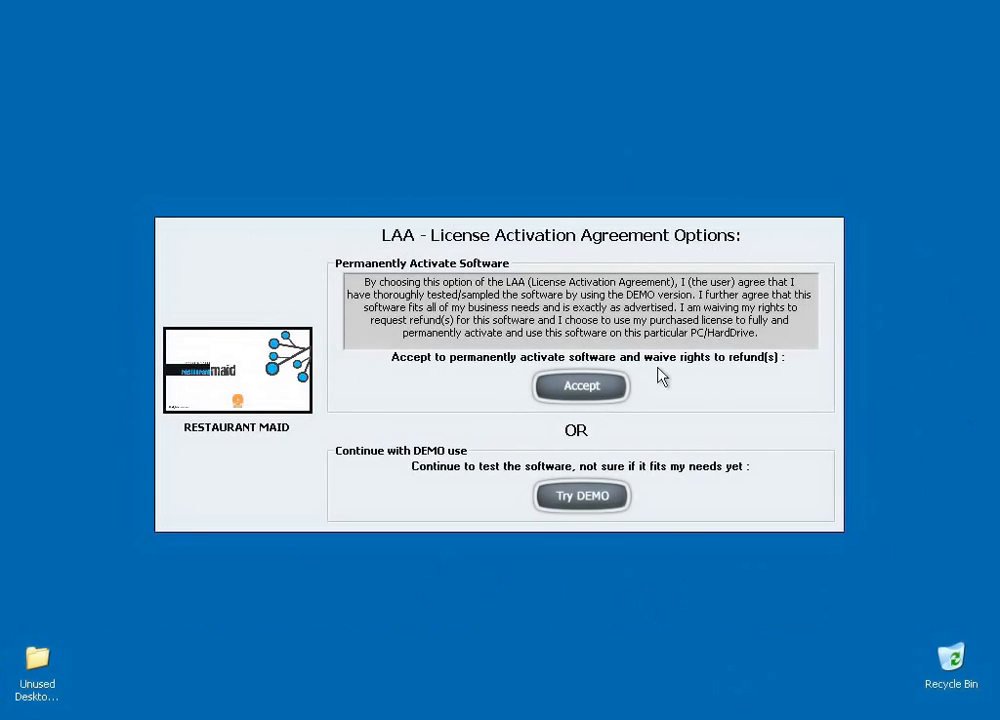
mouse_move(388, 414)
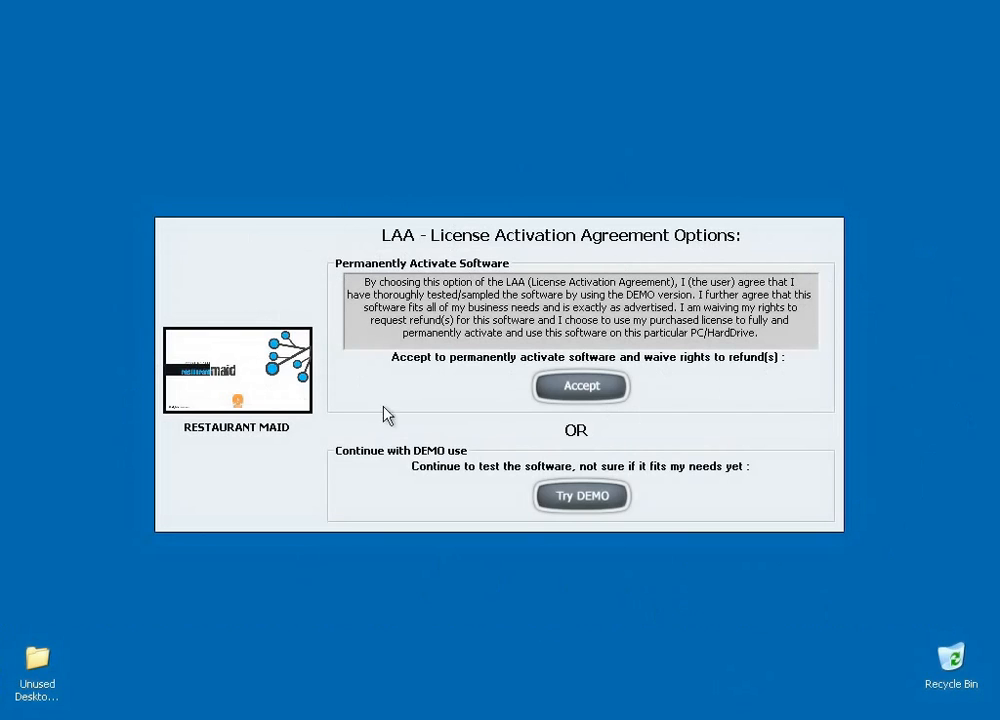
mouse_move(700, 398)
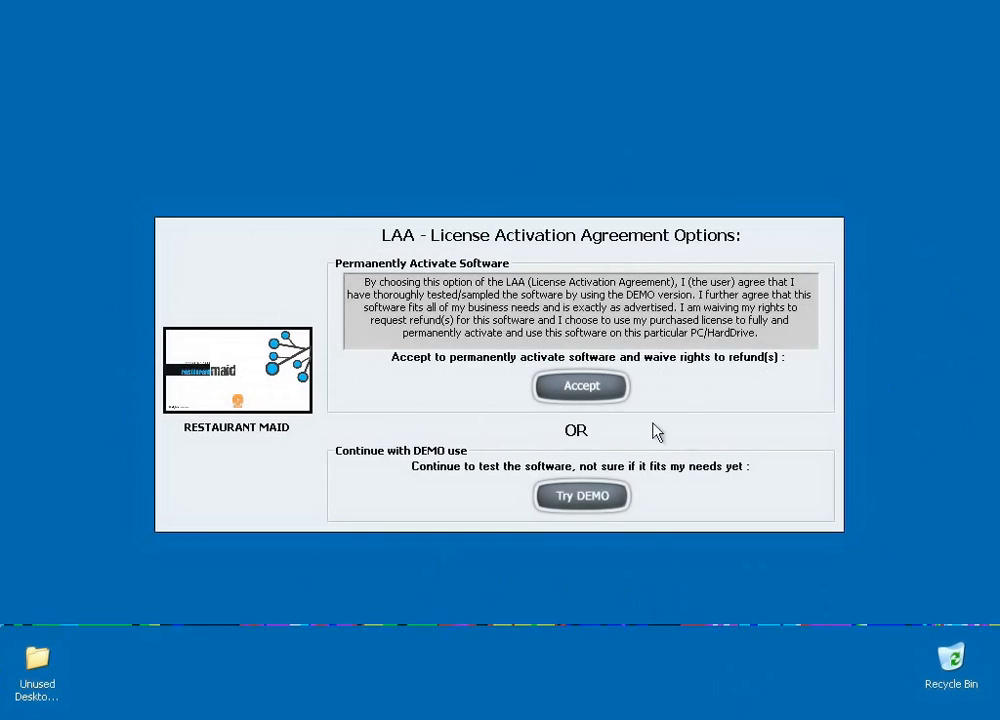
mouse_move(820, 480)
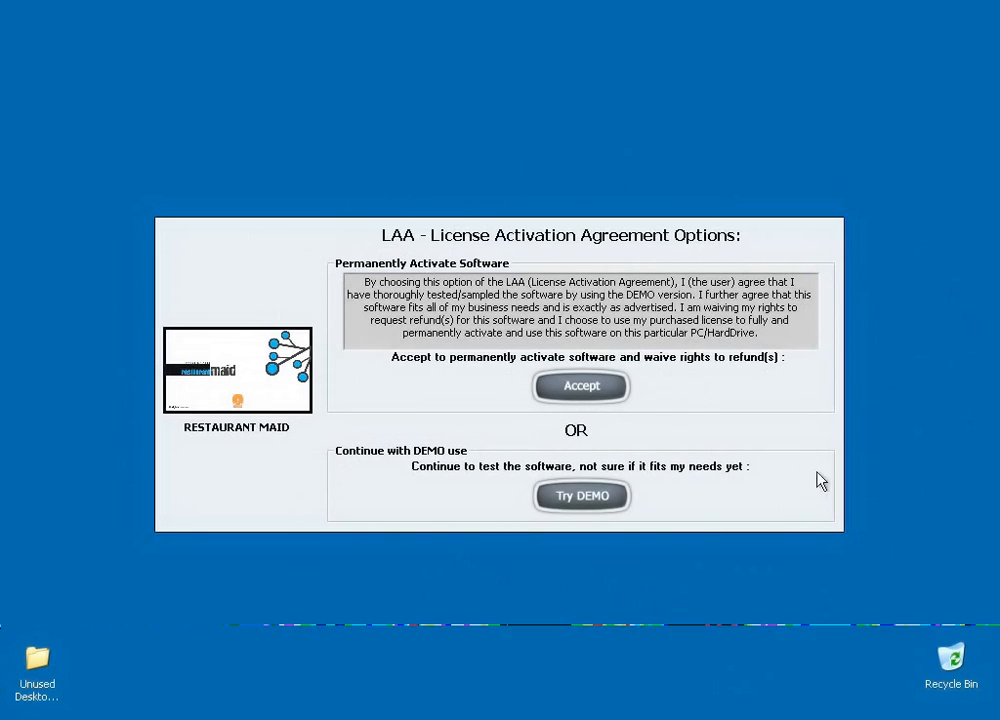
mouse_move(730, 506)
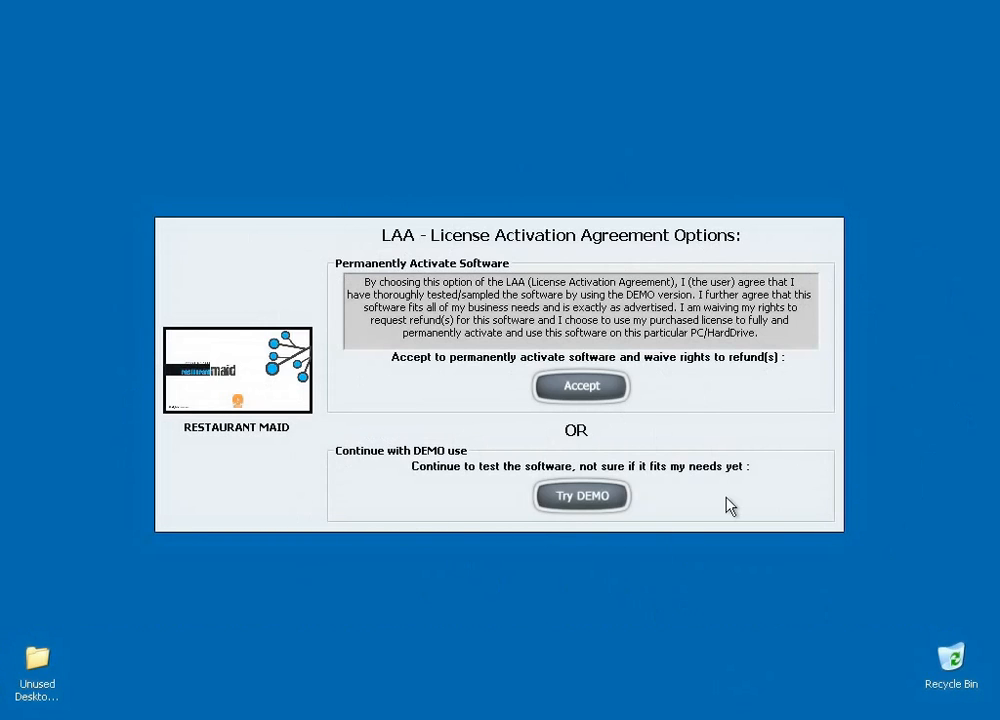
mouse_move(676, 412)
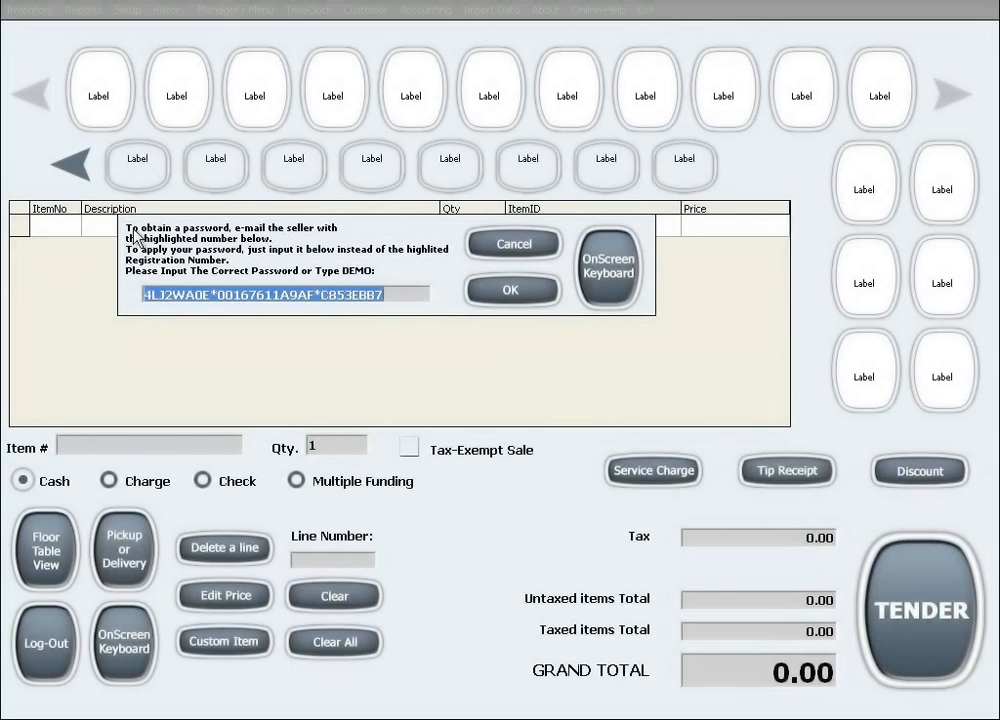
mouse_move(402, 282)
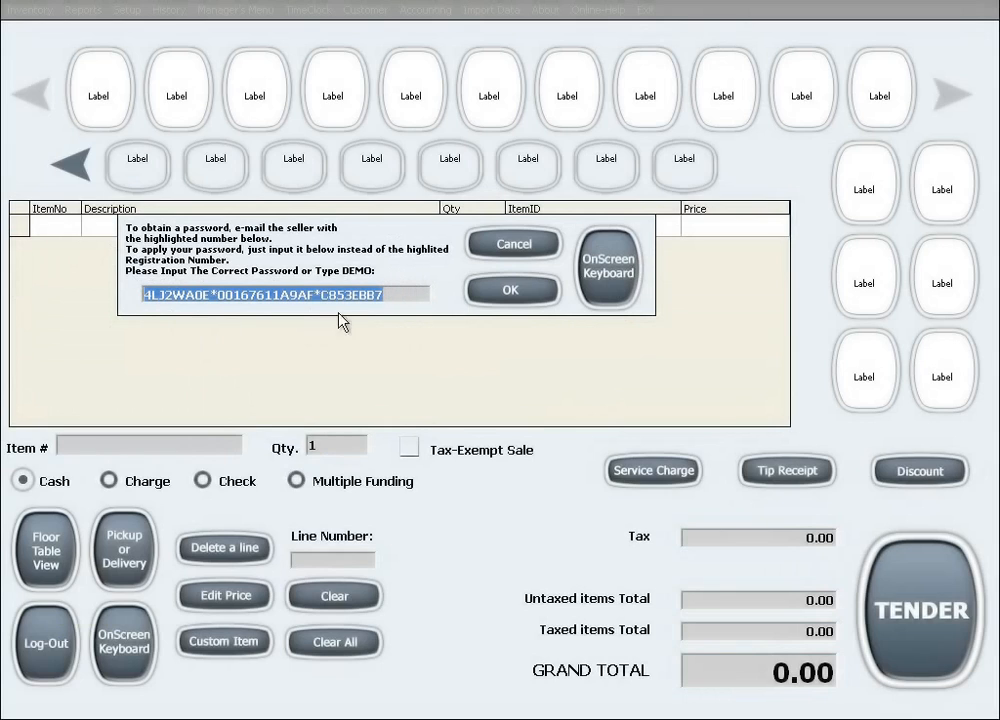
mouse_move(334, 322)
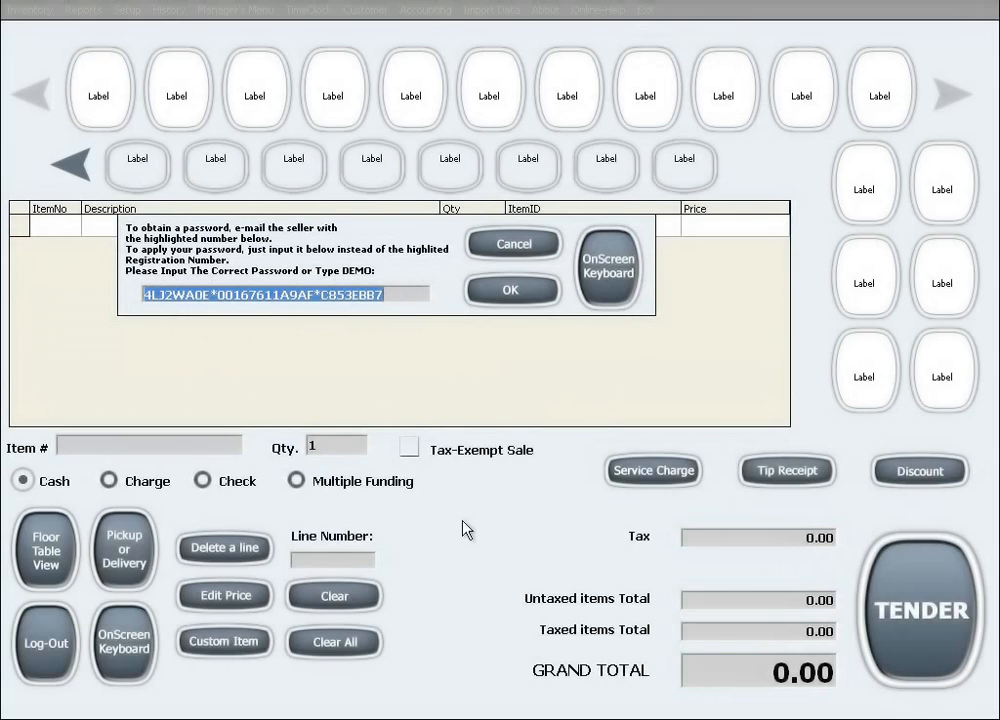
mouse_move(466, 508)
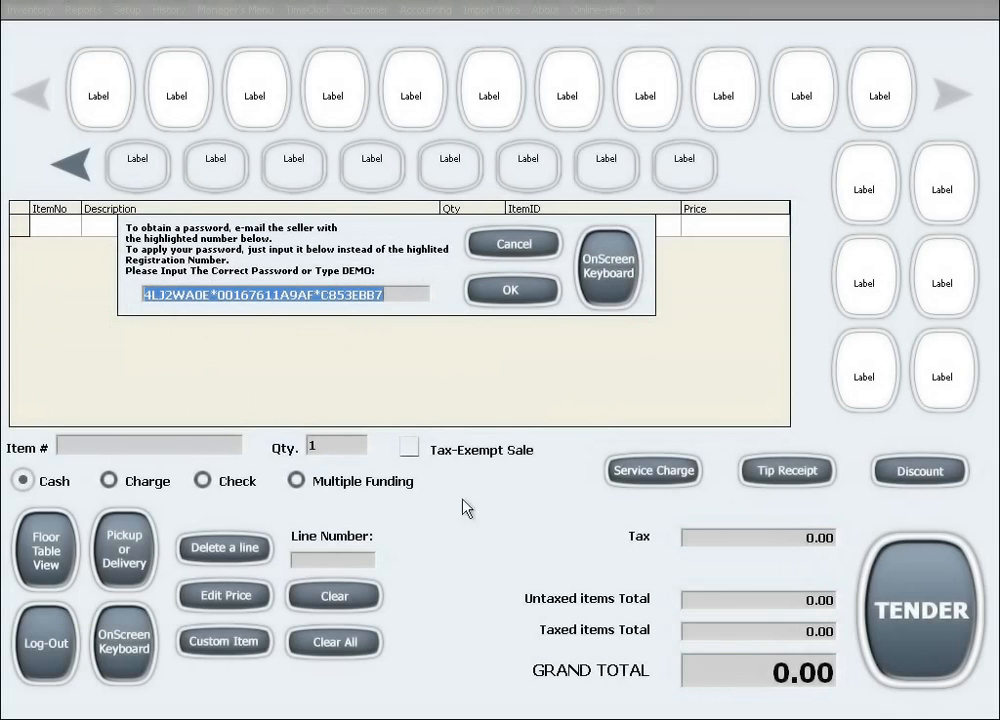
Select the highlighted registration number in the password box to replace it
triple_click(284, 292)
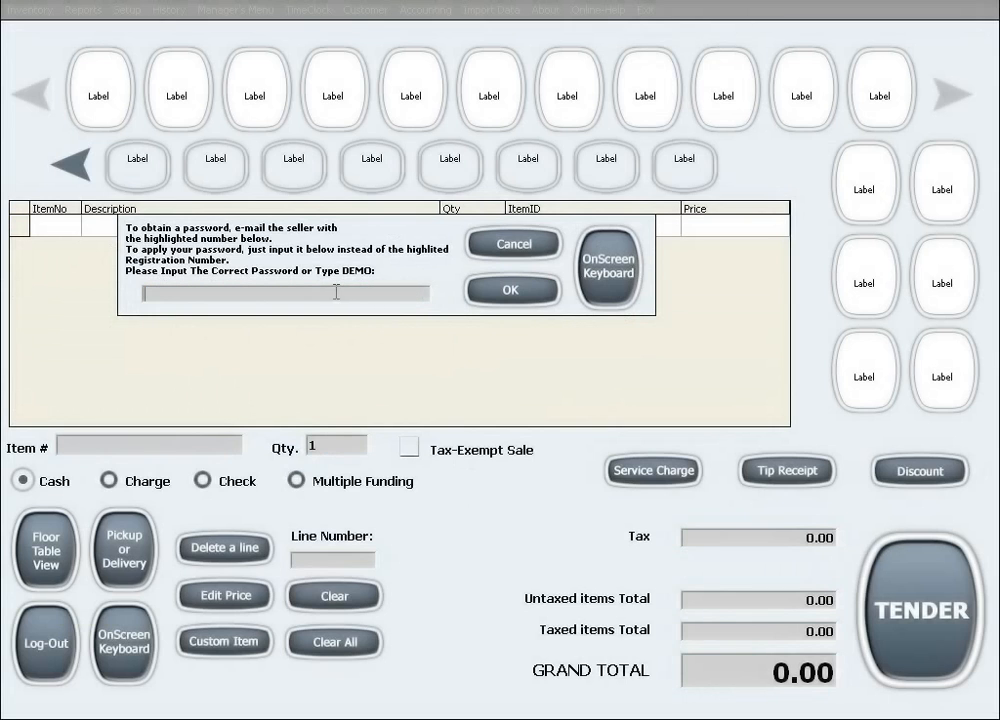
Submit the password and read the End User License Agreement to its final paragraph
click(510, 288)
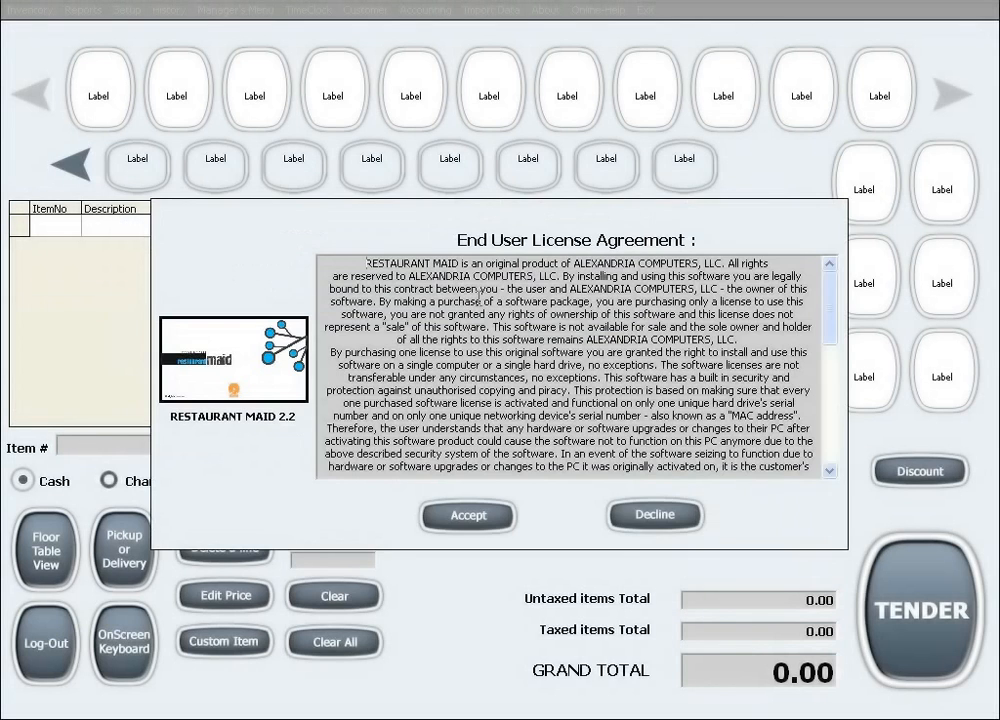
mouse_move(710, 600)
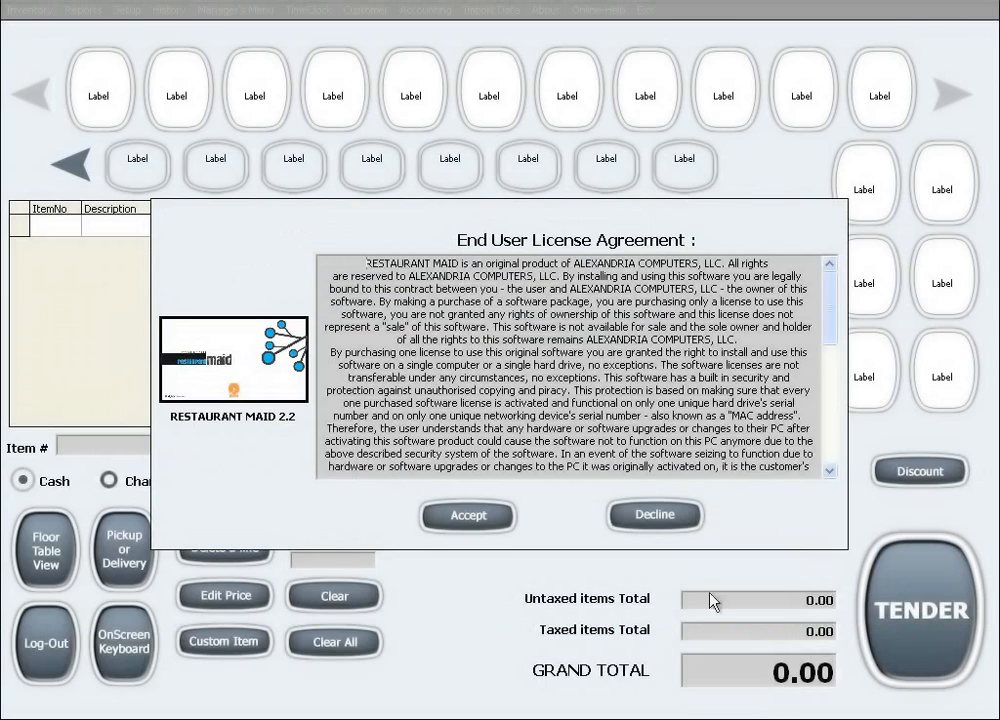
mouse_move(870, 344)
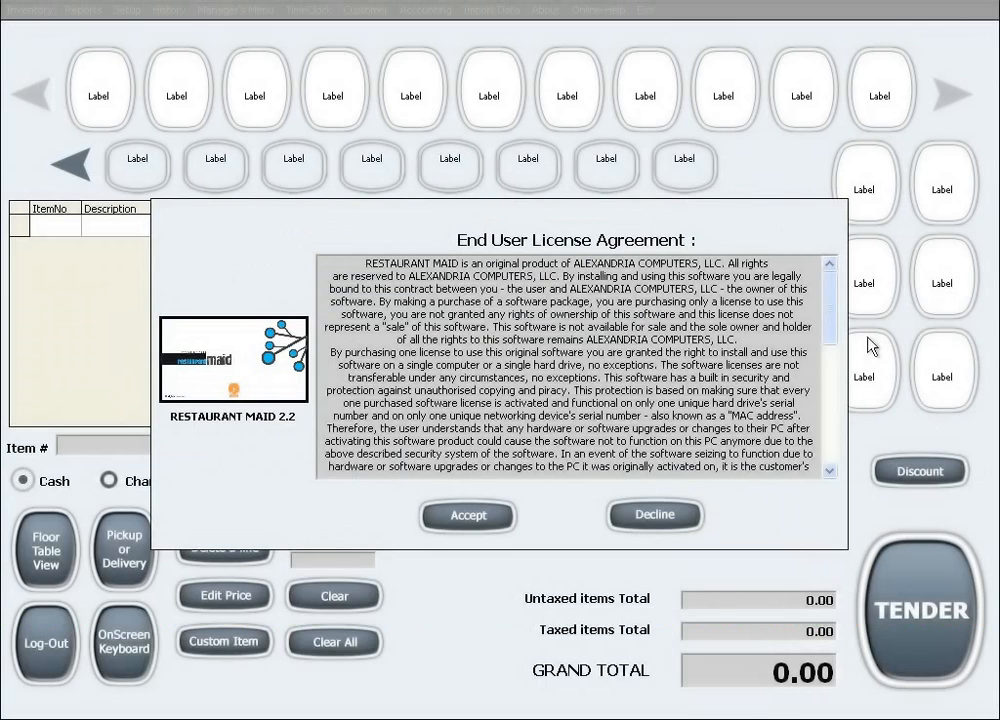
scroll(down, 3)
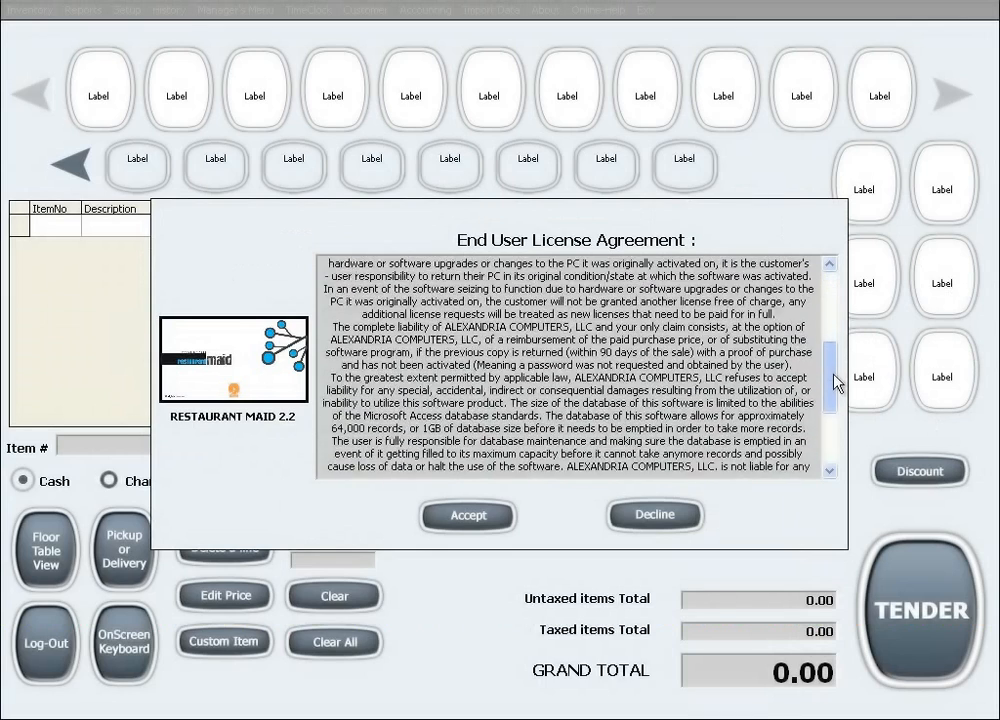
scroll(down, 3)
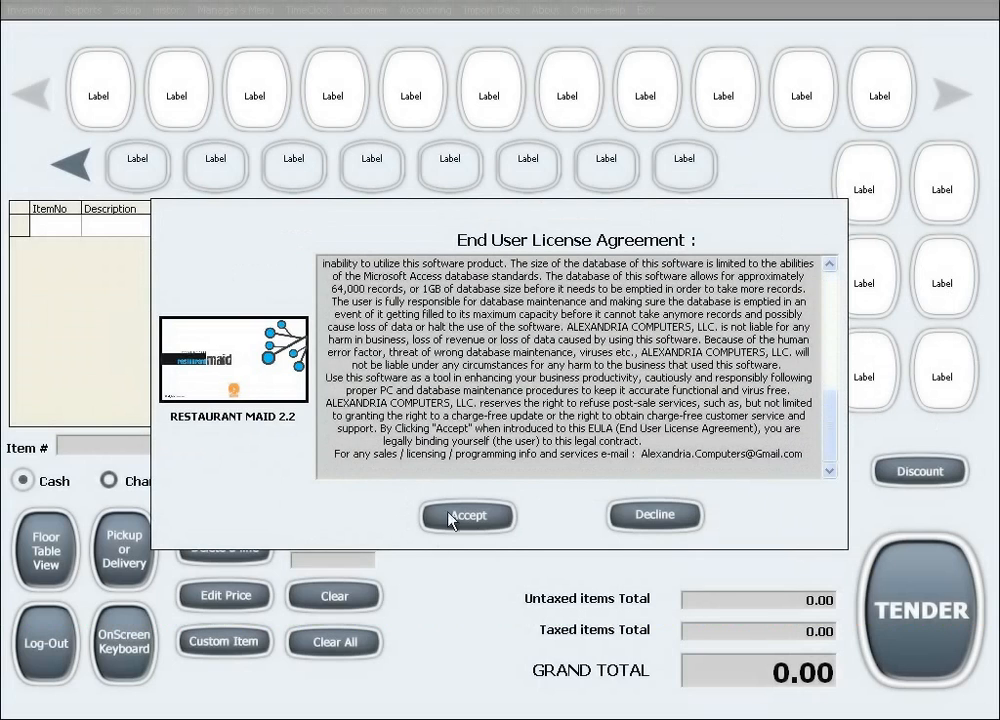
mouse_move(500, 532)
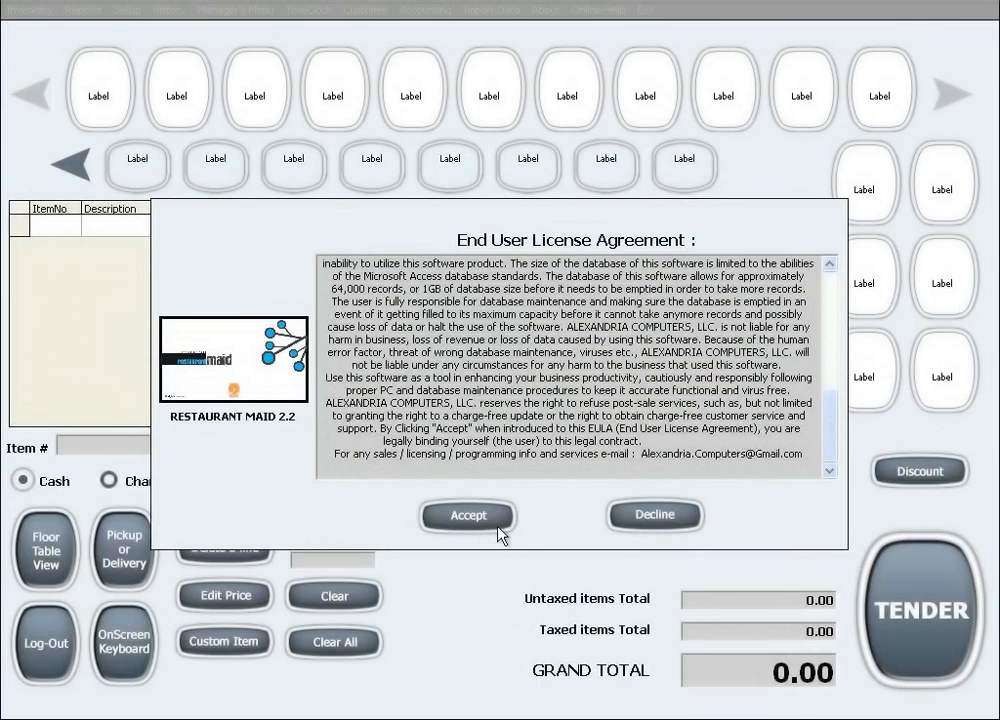
Accept the license agreement, bringing up the thank-you restart message
click(468, 516)
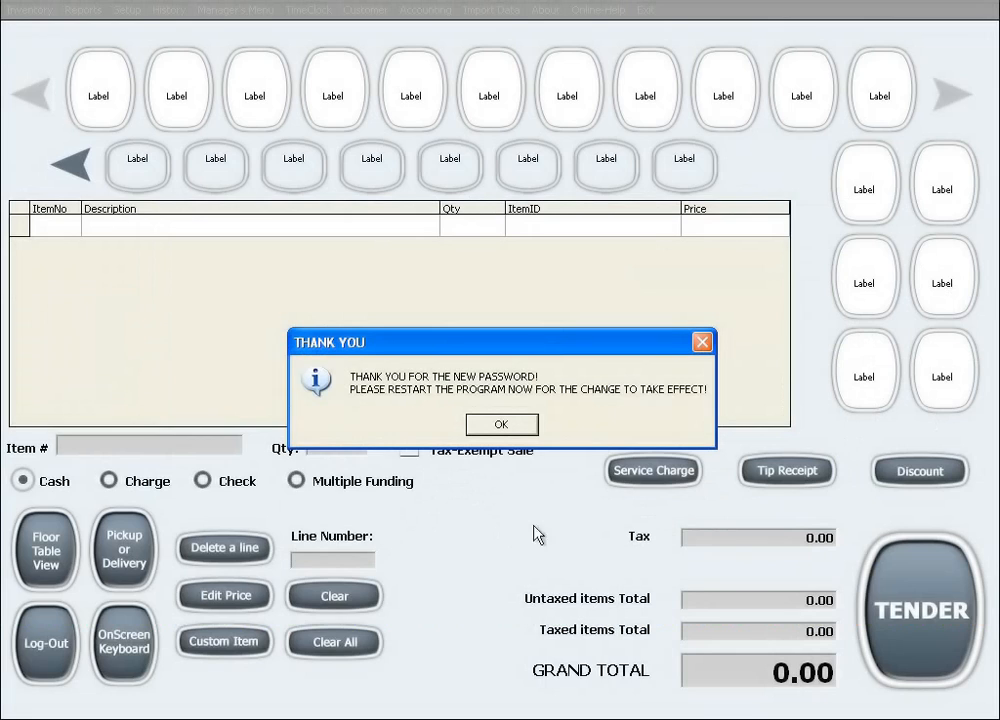
mouse_move(320, 344)
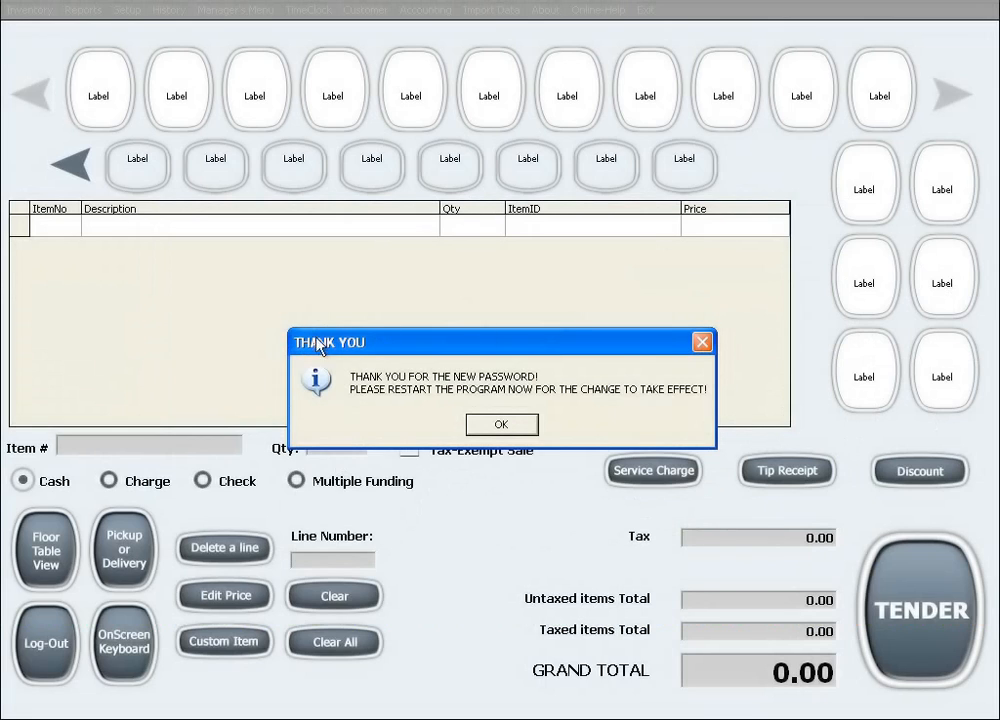
mouse_move(480, 432)
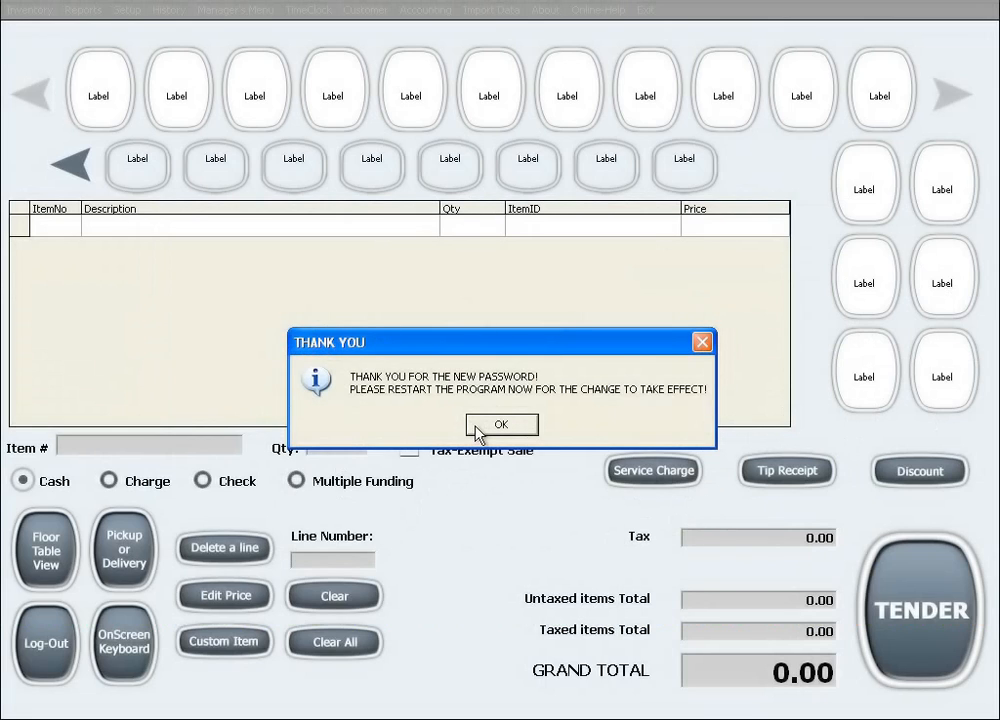